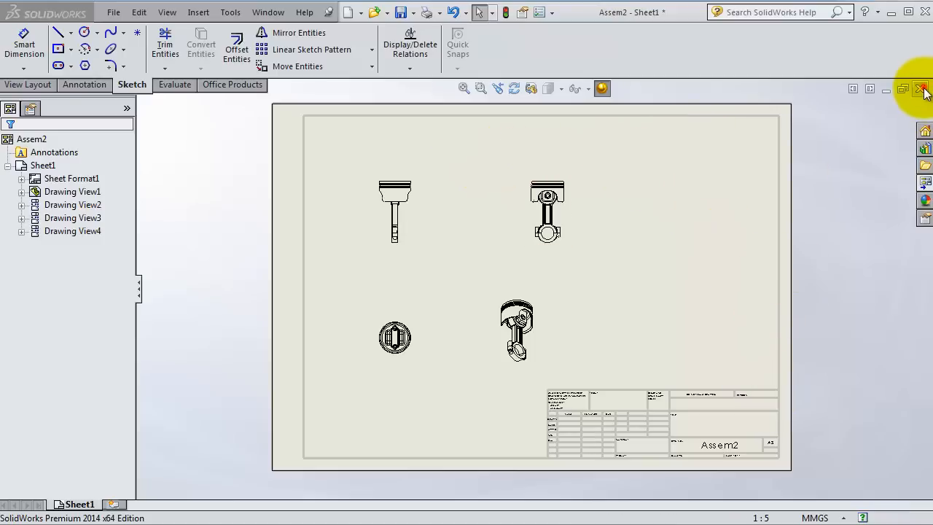
Close the earlier four-view drawing, discarding its changes
{"action": "left_click", "coordinate": [922, 89]}
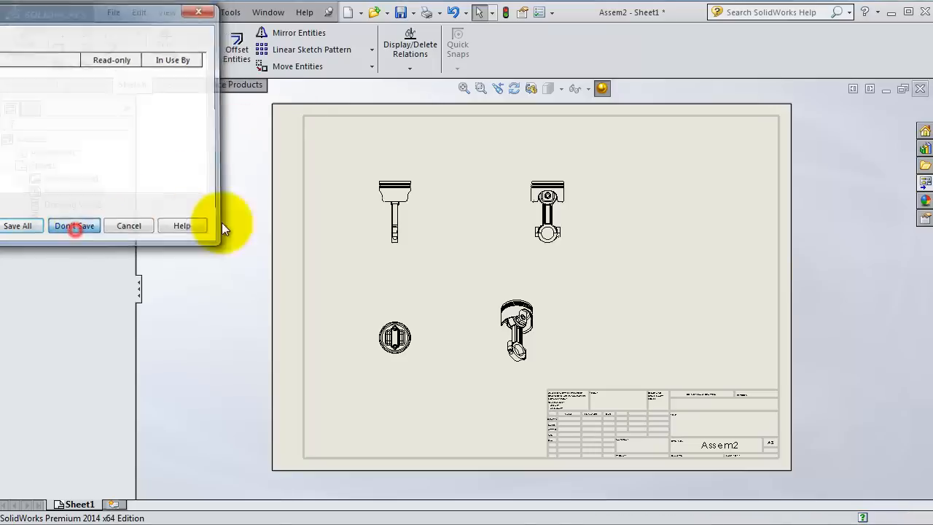
{"action": "left_click", "coordinate": [72, 224]}
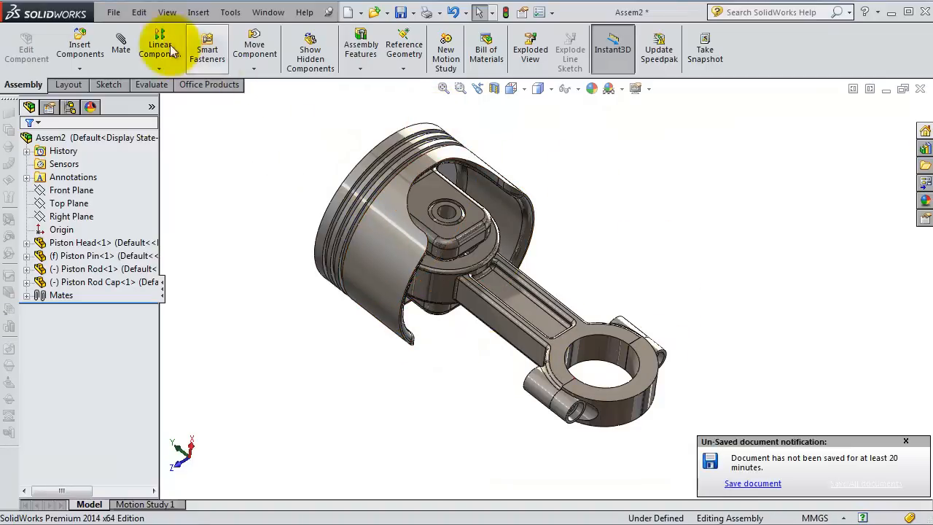
Start a new drawing from the piston assembly using the Drawing template
{"action": "left_click", "coordinate": [114, 12]}
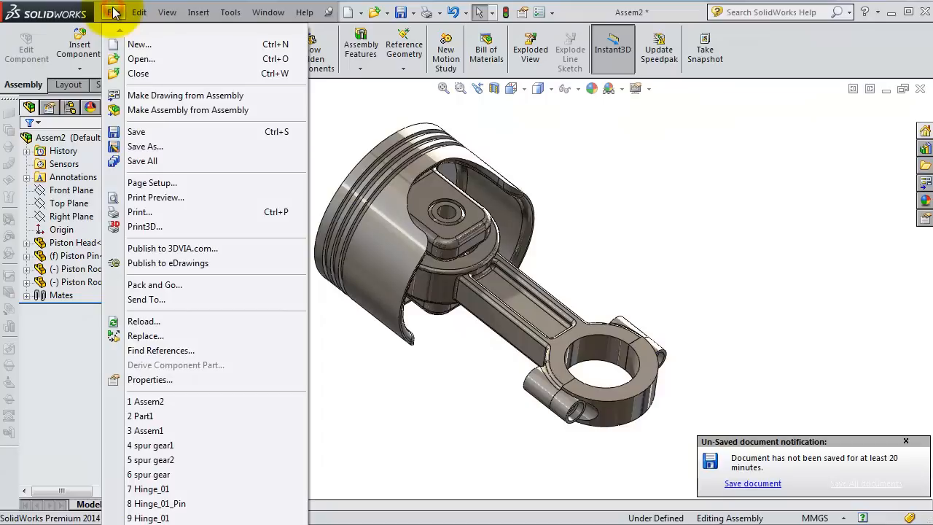
{"action": "mouse_move", "coordinate": [188, 111]}
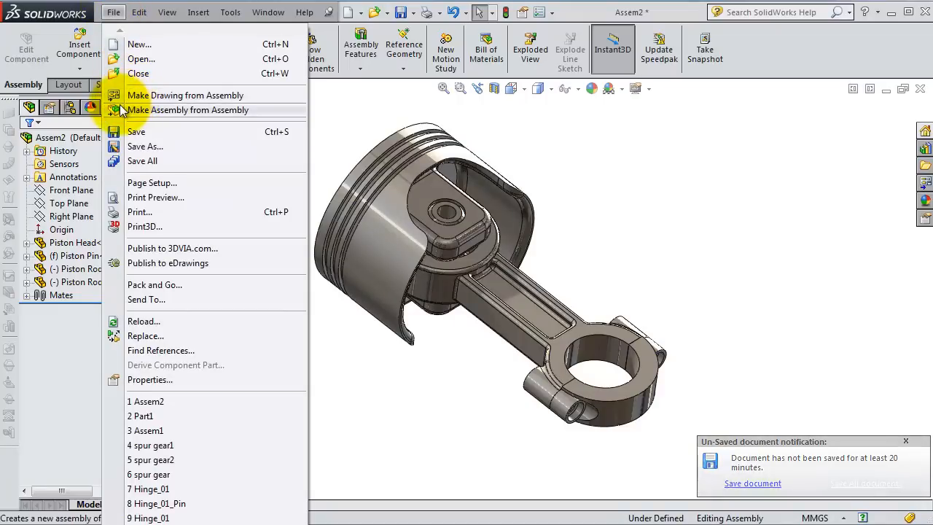
{"action": "mouse_move", "coordinate": [186, 97]}
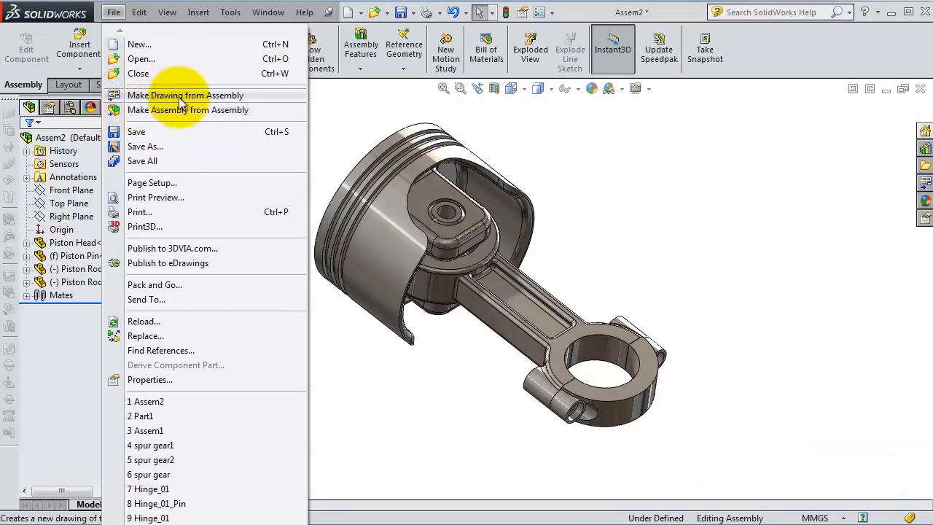
{"action": "left_click", "coordinate": [185, 97]}
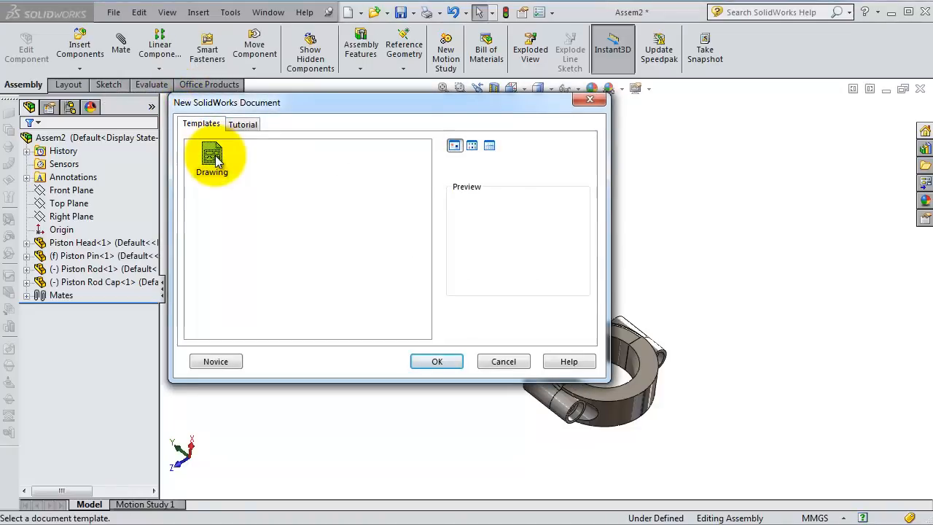
{"action": "left_click", "coordinate": [213, 157]}
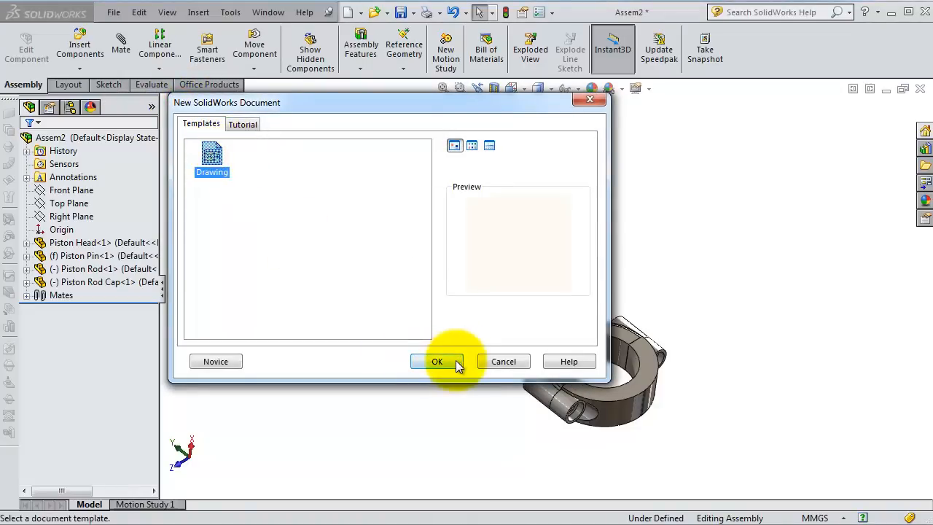
{"action": "left_click", "coordinate": [437, 361]}
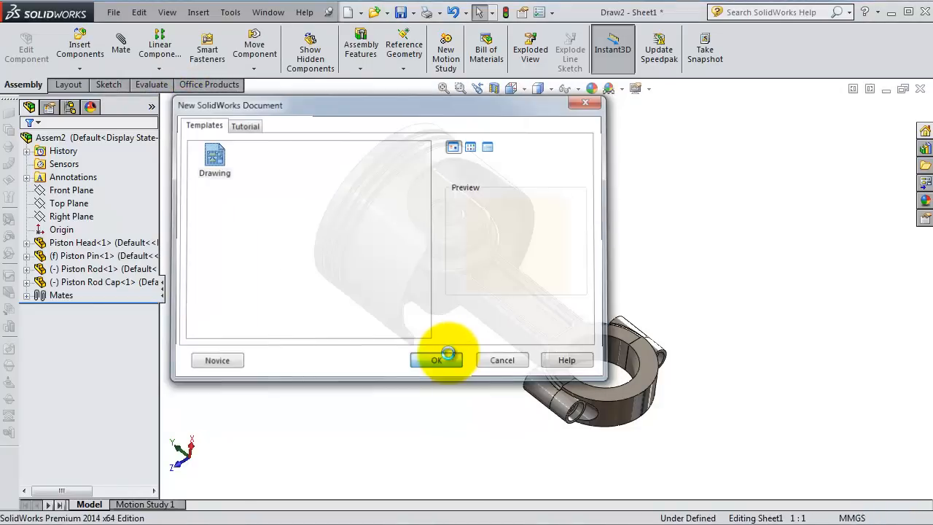
{"action": "left_click", "coordinate": [437, 360]}
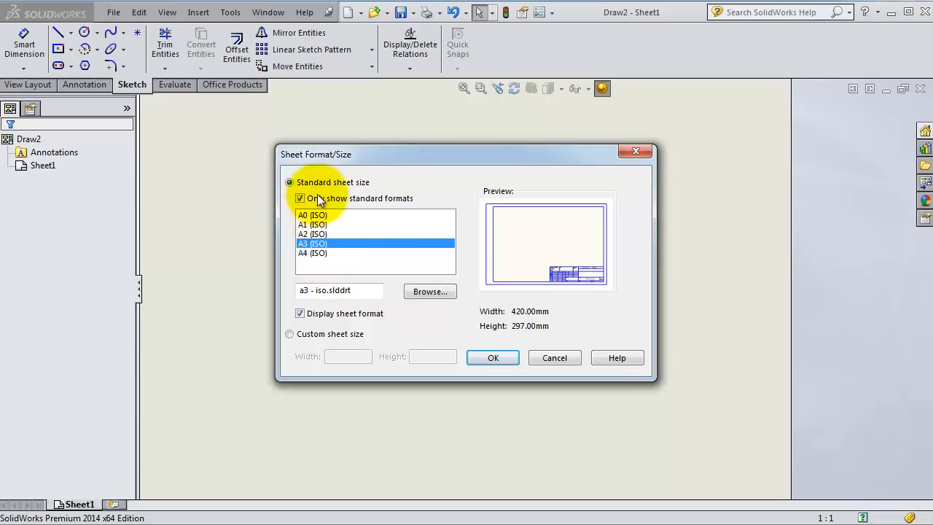
Set the sheet size to A4 (ISO)
{"action": "left_click", "coordinate": [312, 254]}
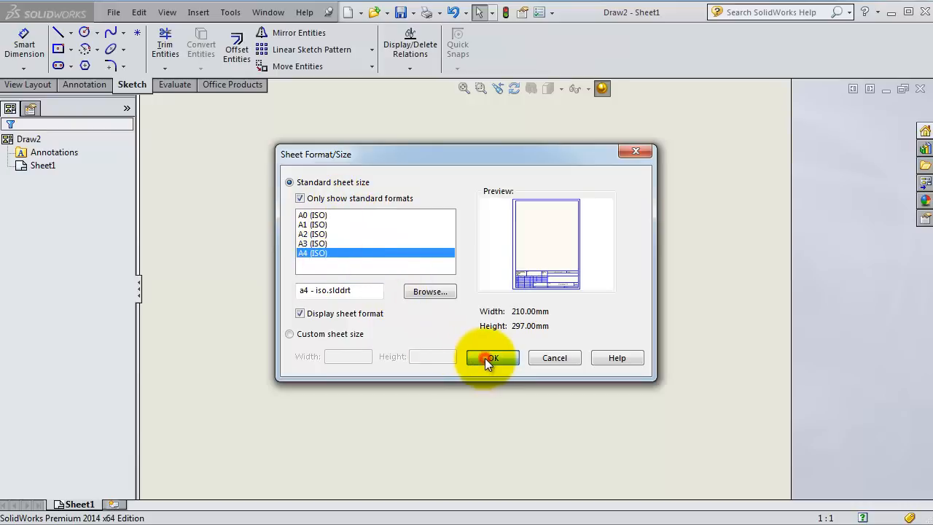
{"action": "left_click", "coordinate": [490, 358]}
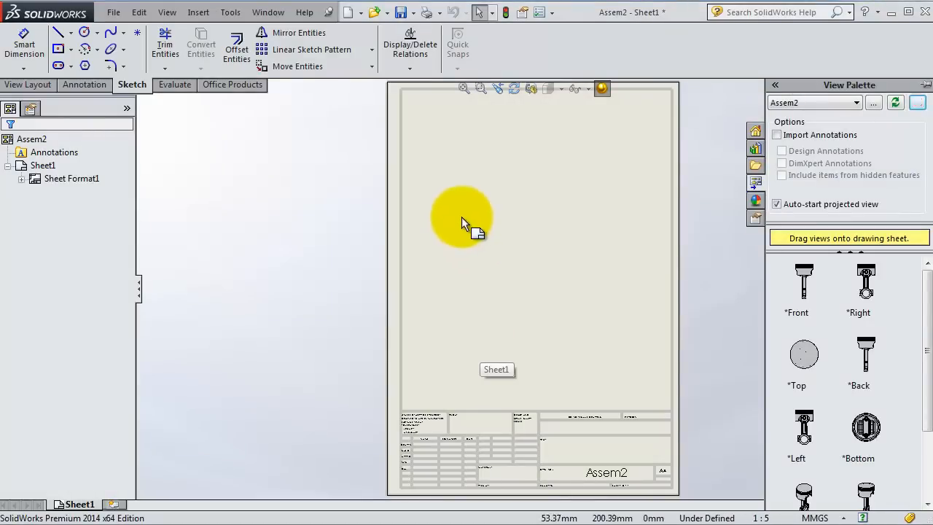
Start the Model View command for Assem2 and show the View Palette of standard views
{"action": "left_click_drag", "start_coordinate": [463, 218], "coordinate": [208, 149]}
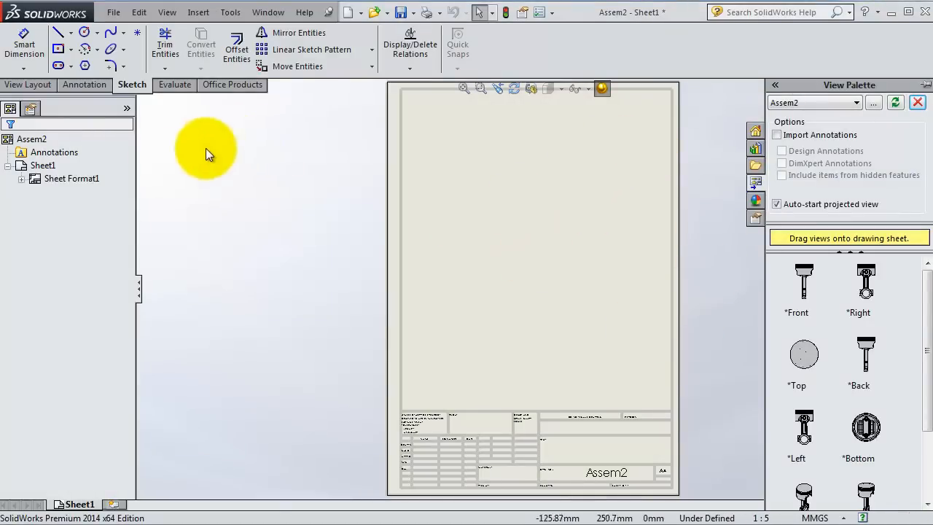
{"action": "left_click", "coordinate": [28, 83]}
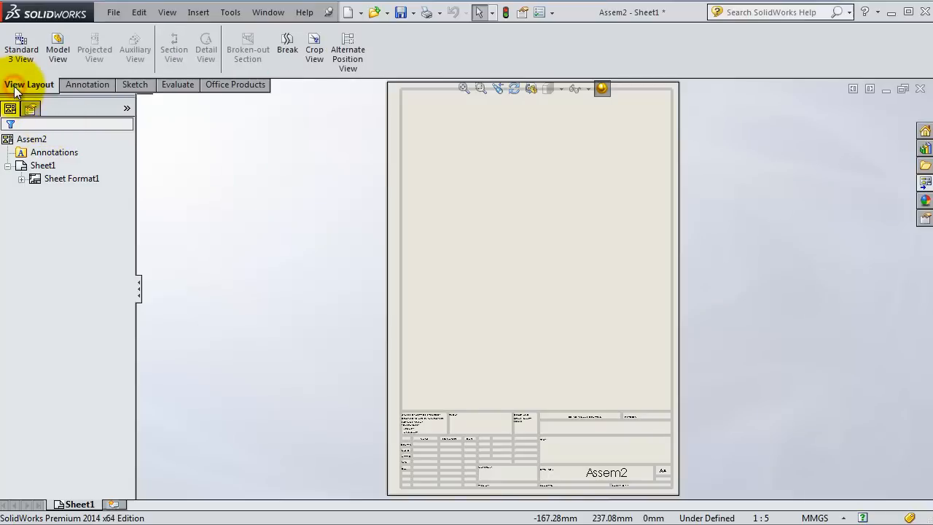
{"action": "left_click", "coordinate": [57, 50]}
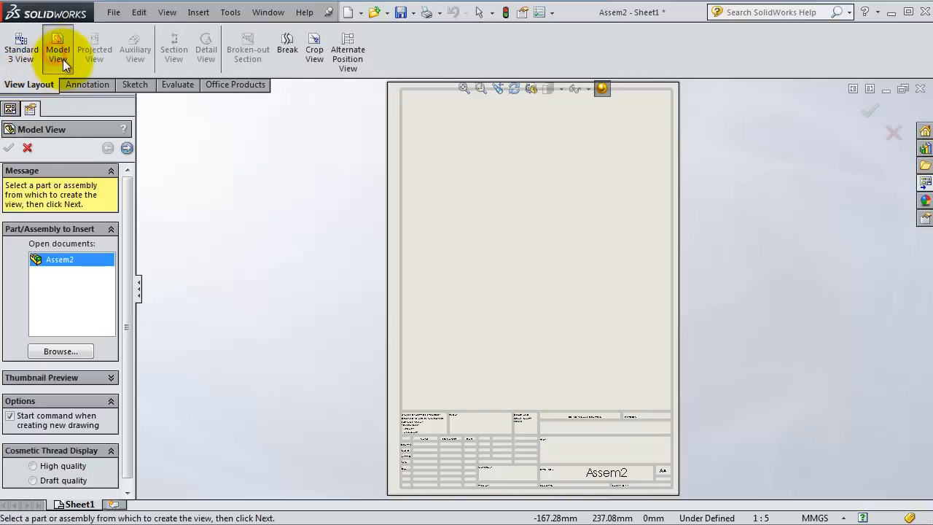
{"action": "mouse_move", "coordinate": [116, 219]}
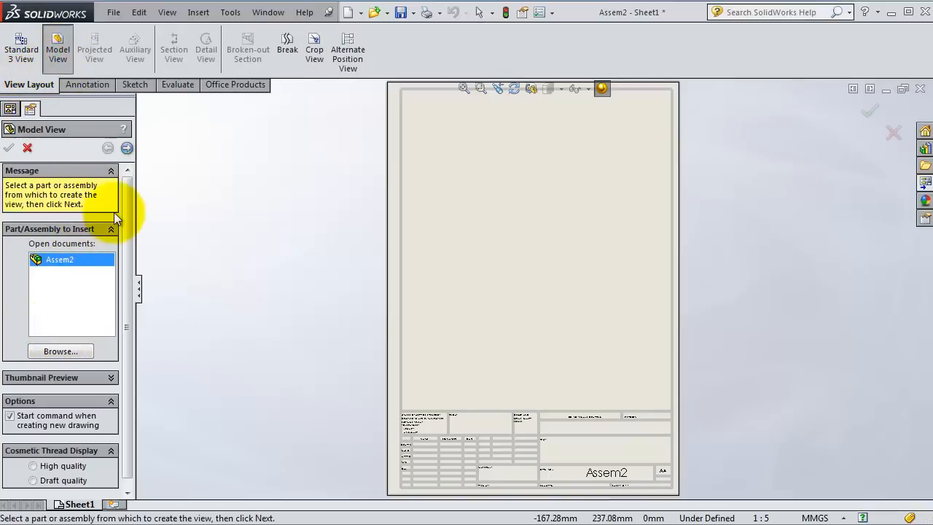
{"action": "mouse_move", "coordinate": [926, 183]}
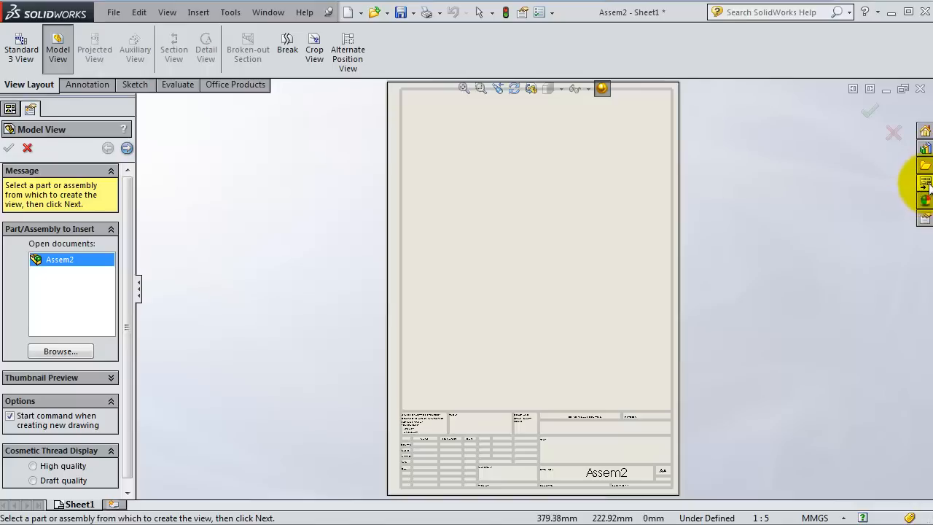
{"action": "left_click", "coordinate": [925, 182]}
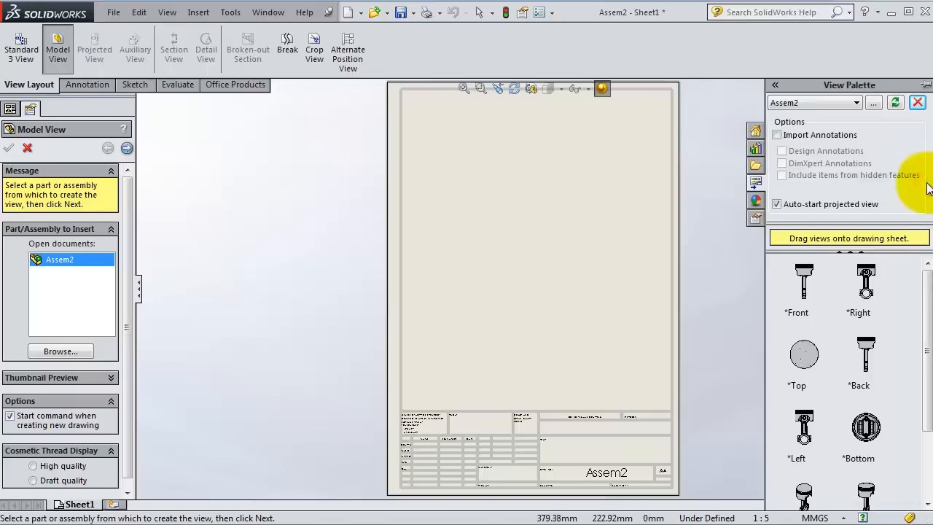
{"action": "scroll", "scroll_direction": "down", "scroll_amount": 3}
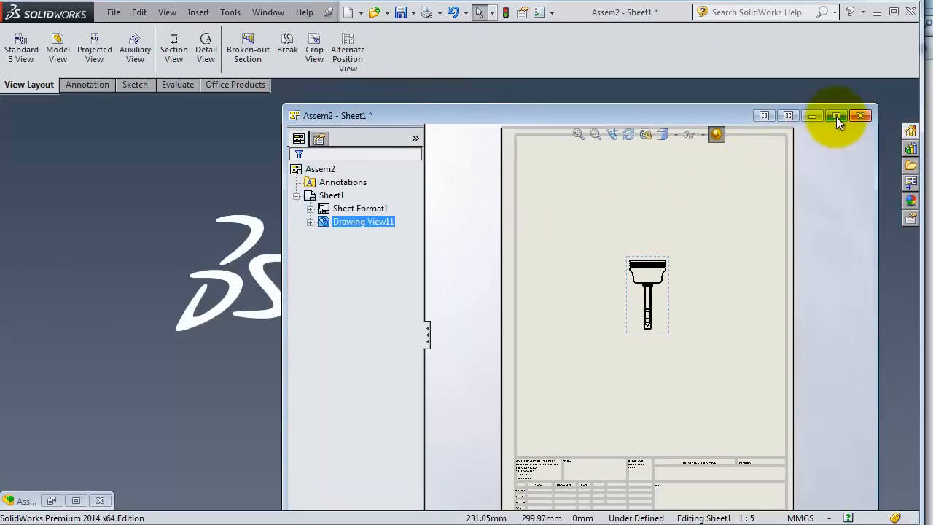
Maximize the drawing window after placing the front view on the sheet
{"action": "left_click", "coordinate": [837, 115]}
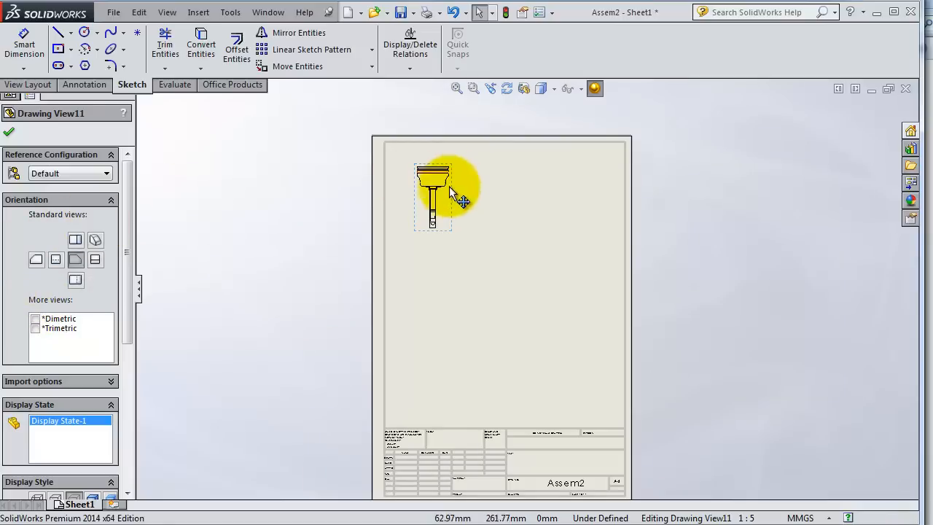
{"action": "mouse_move", "coordinate": [464, 191]}
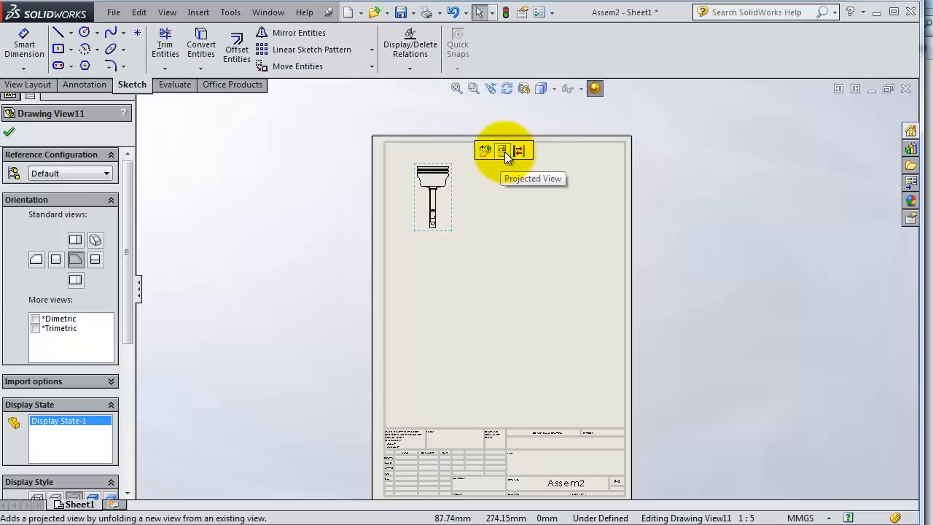
Project side, top and isometric views from the front view, then end the command
{"action": "left_click", "coordinate": [502, 150]}
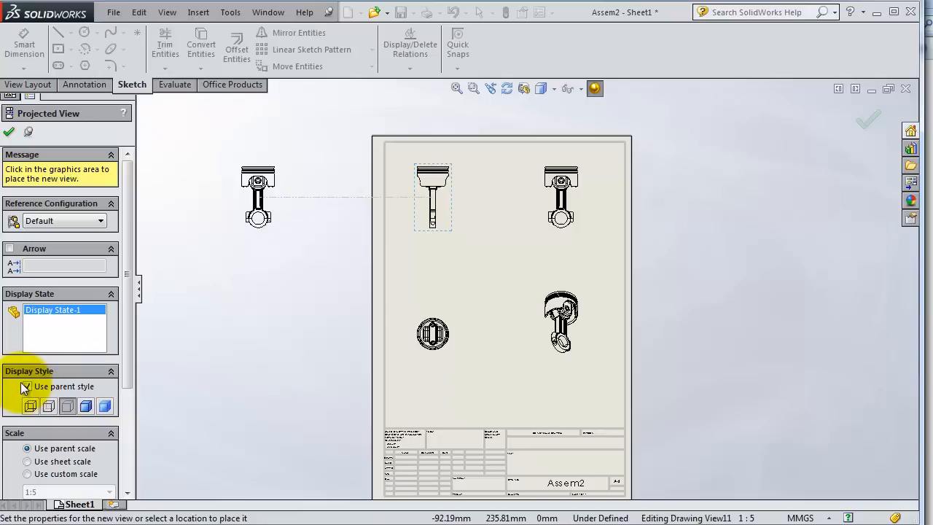
{"action": "left_click", "coordinate": [25, 387]}
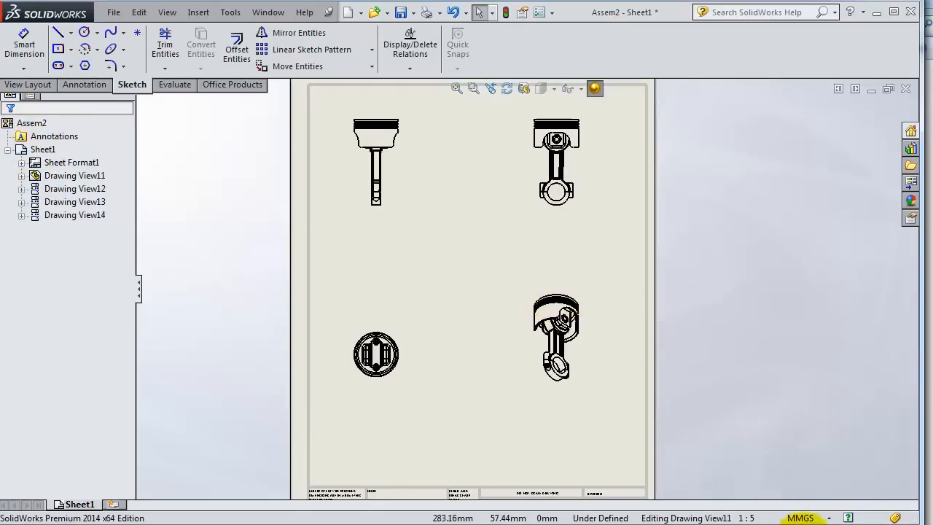
Select the isometric view and stop its display style following the parent view
{"action": "left_click", "coordinate": [557, 338]}
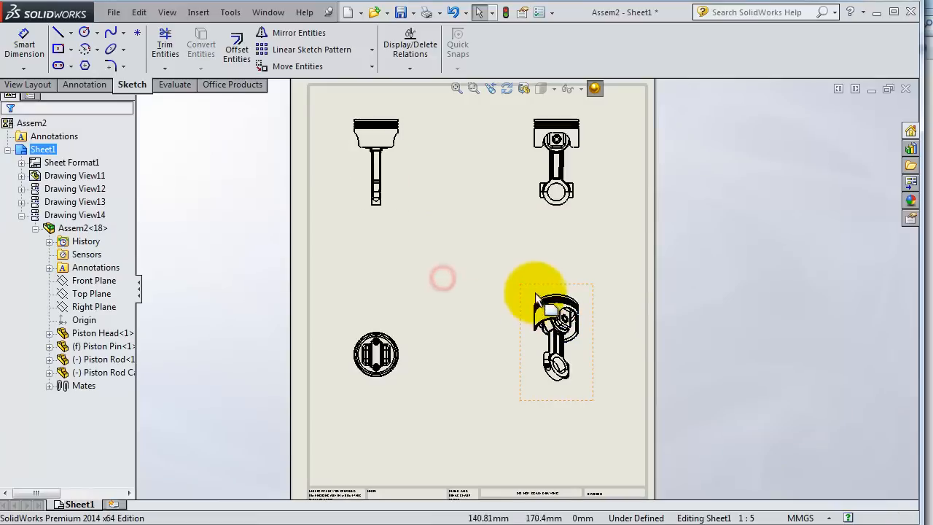
{"action": "left_click", "coordinate": [557, 339]}
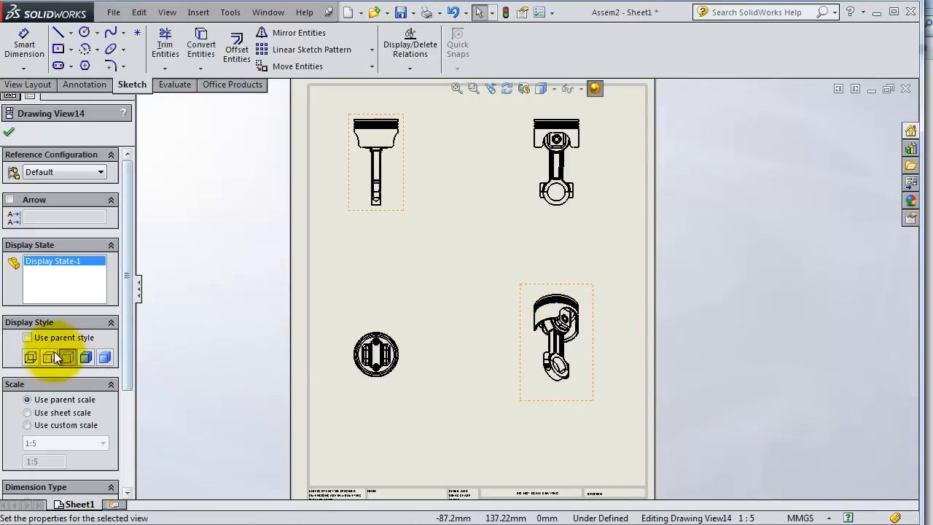